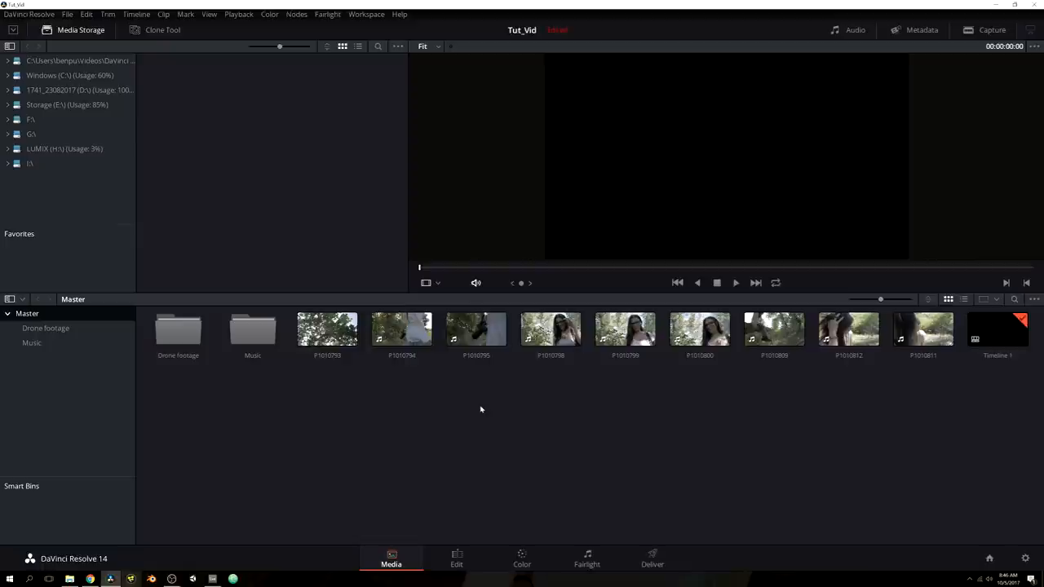
mouse_move(478, 467)
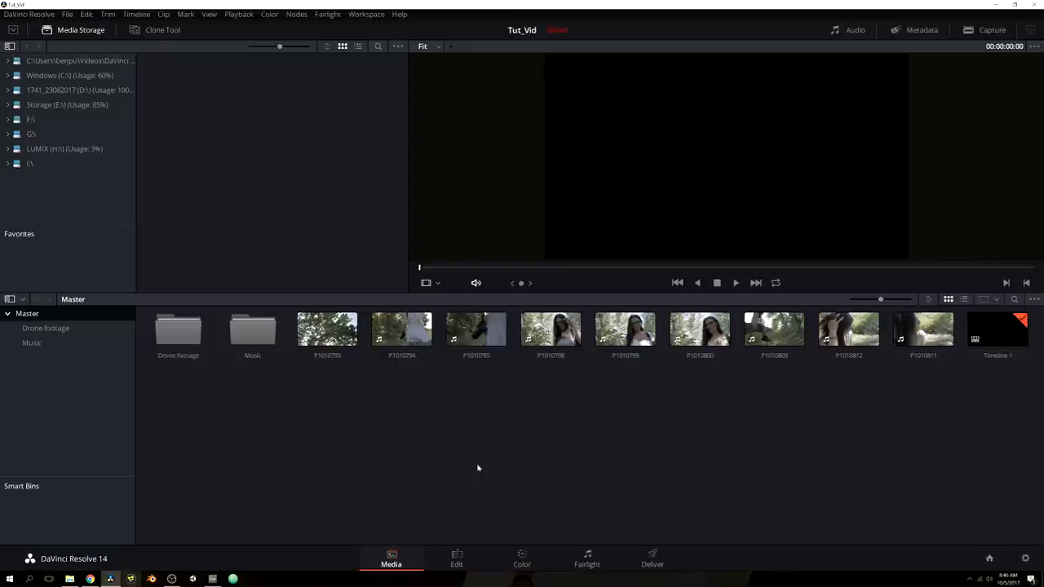
Switch to the Edit page for the Tut_Vid project
left_click(456, 559)
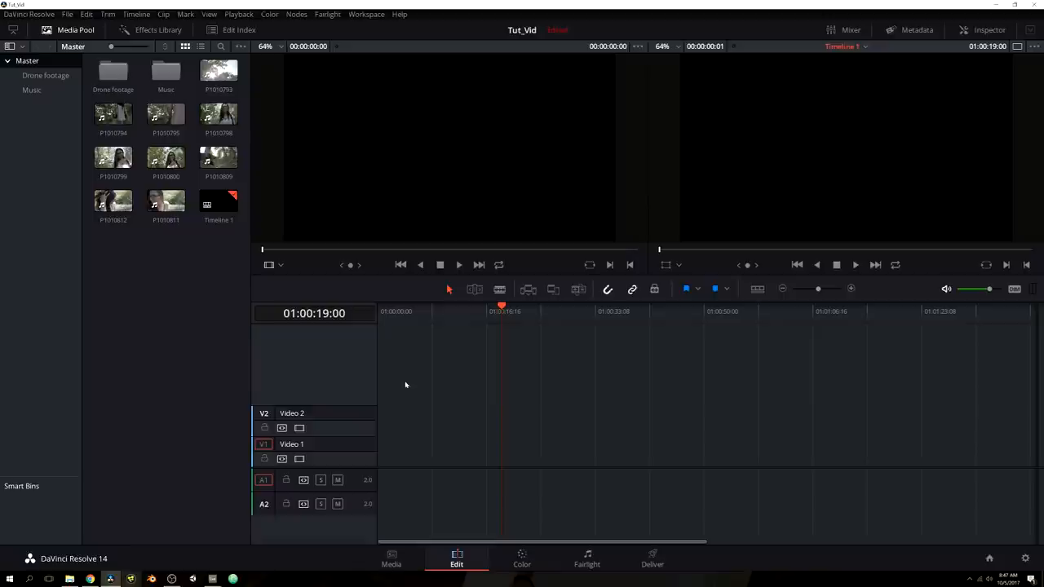
mouse_move(499, 351)
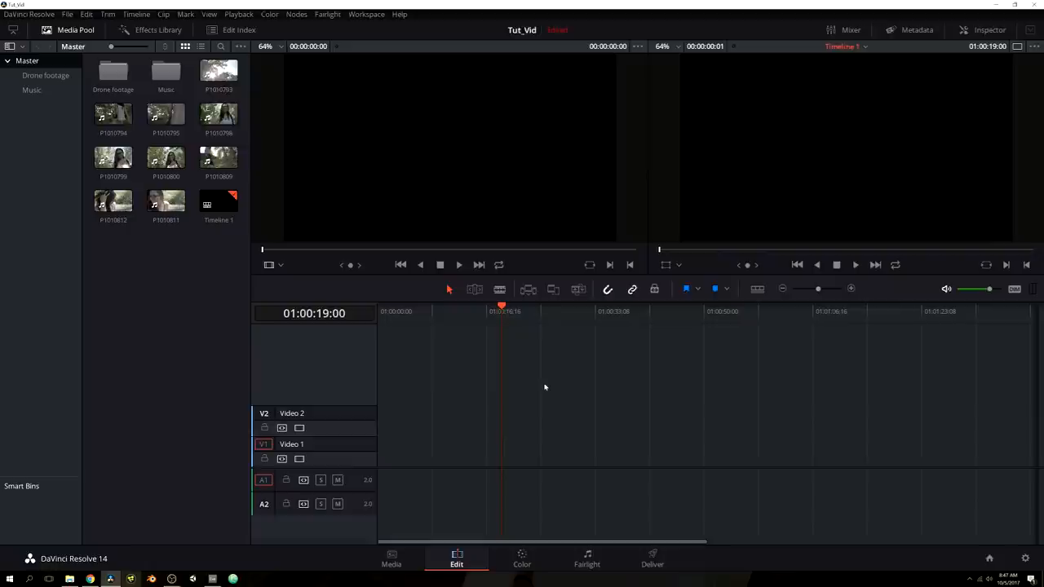
mouse_move(590, 387)
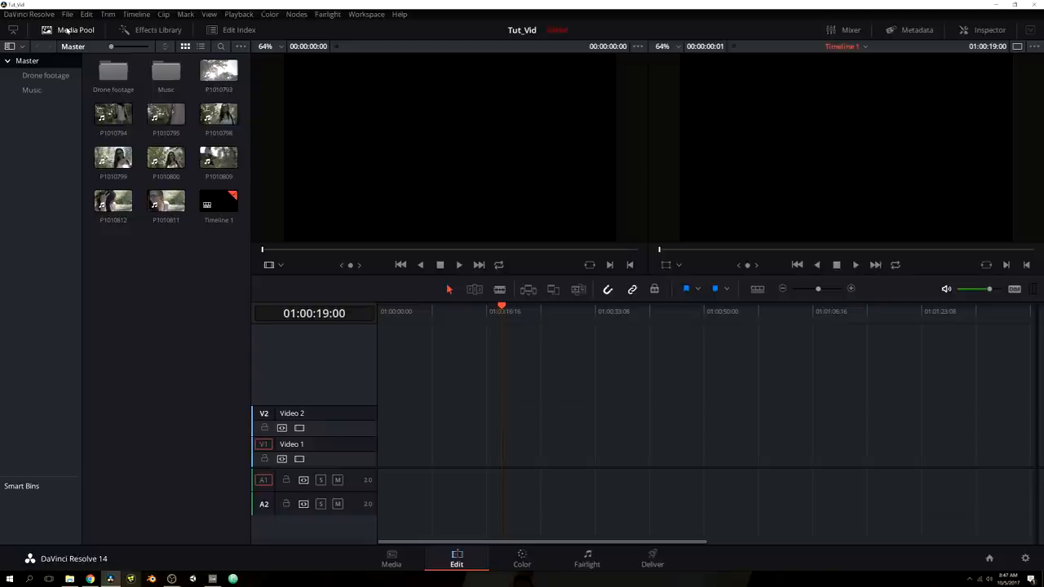
left_click(165, 158)
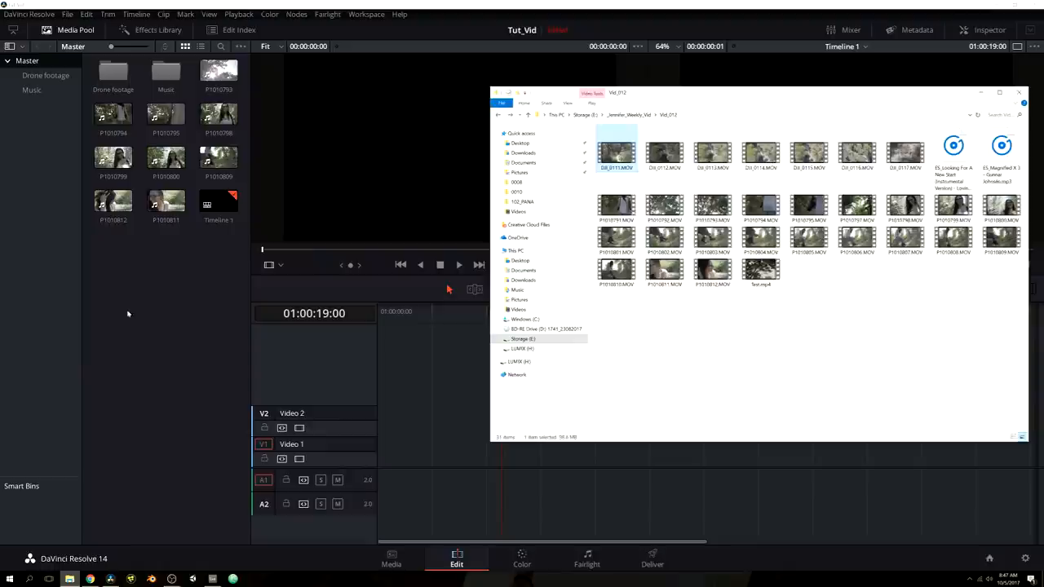
left_click(1018, 92)
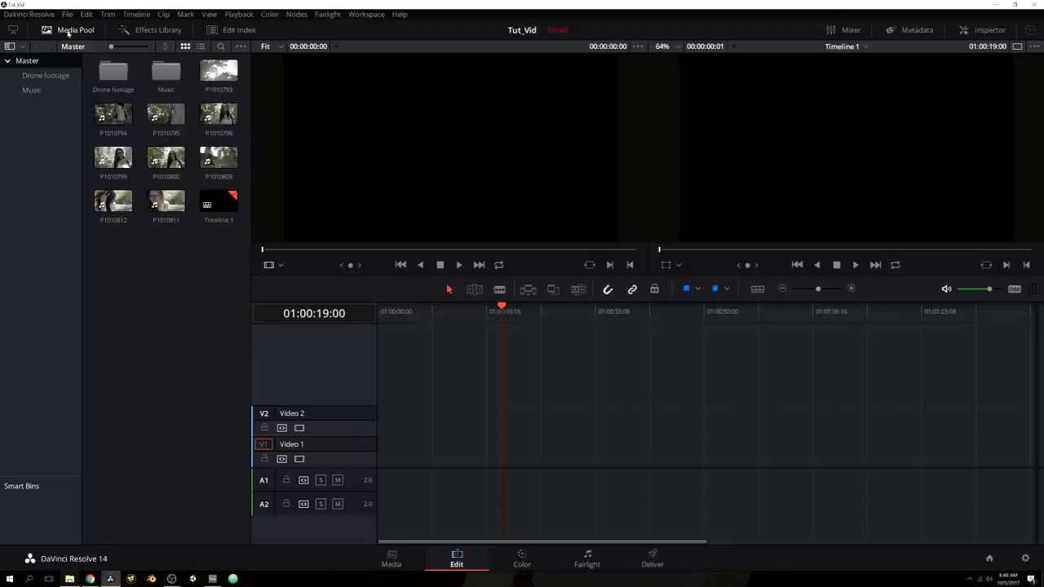
left_click(75, 30)
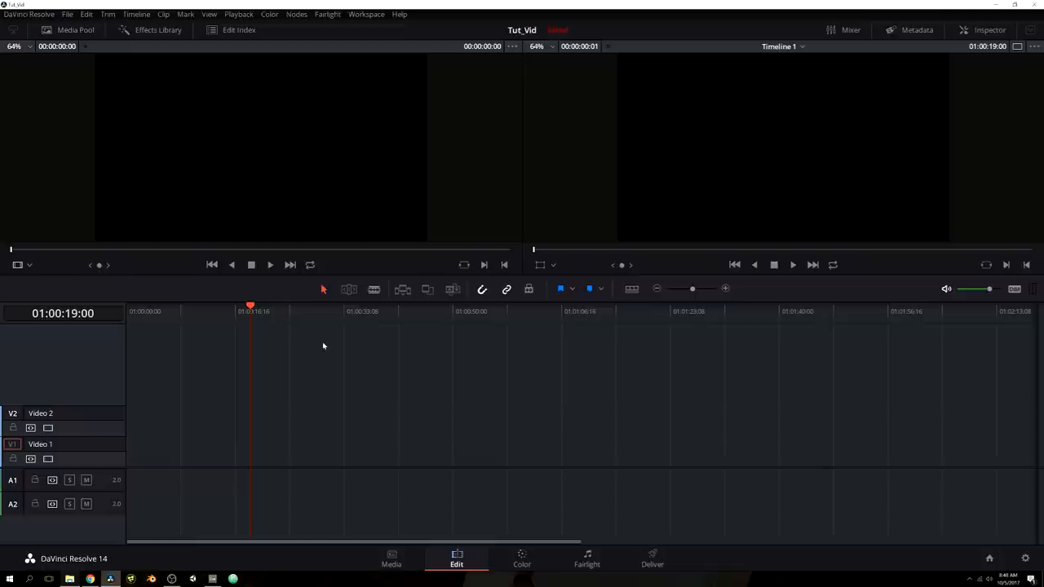
left_click(74, 30)
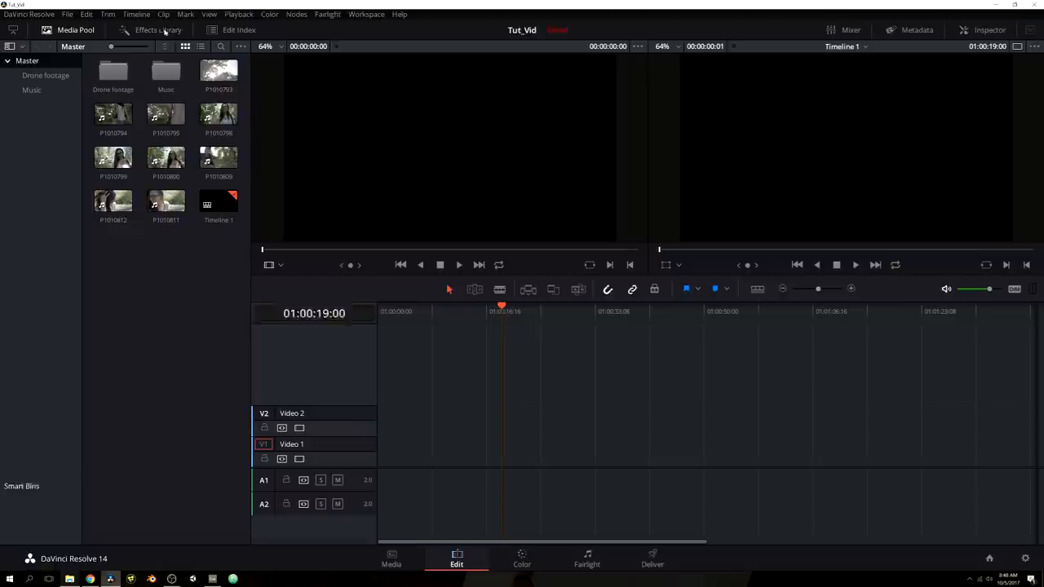
left_click(157, 30)
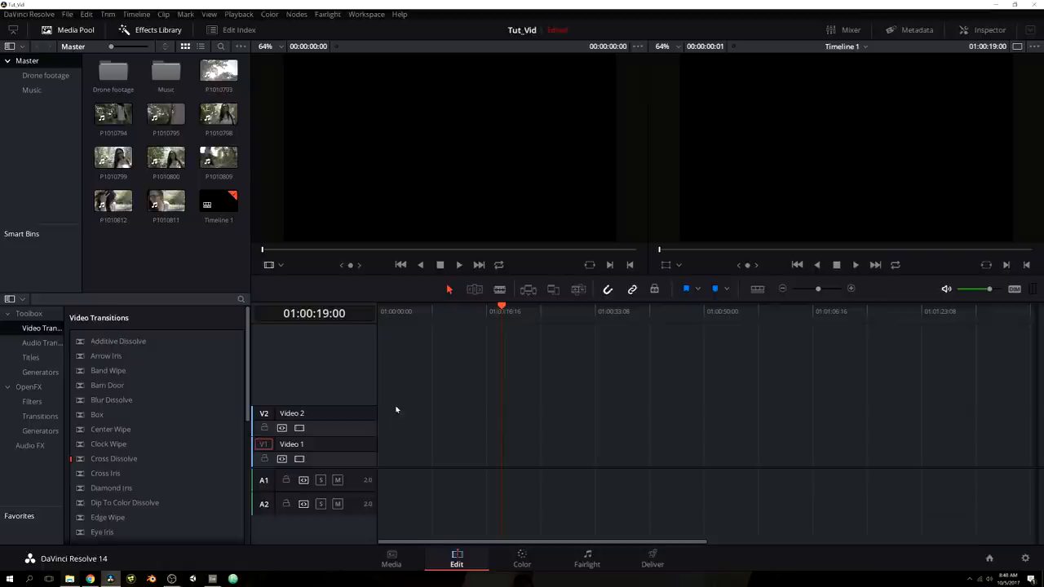
mouse_move(553, 389)
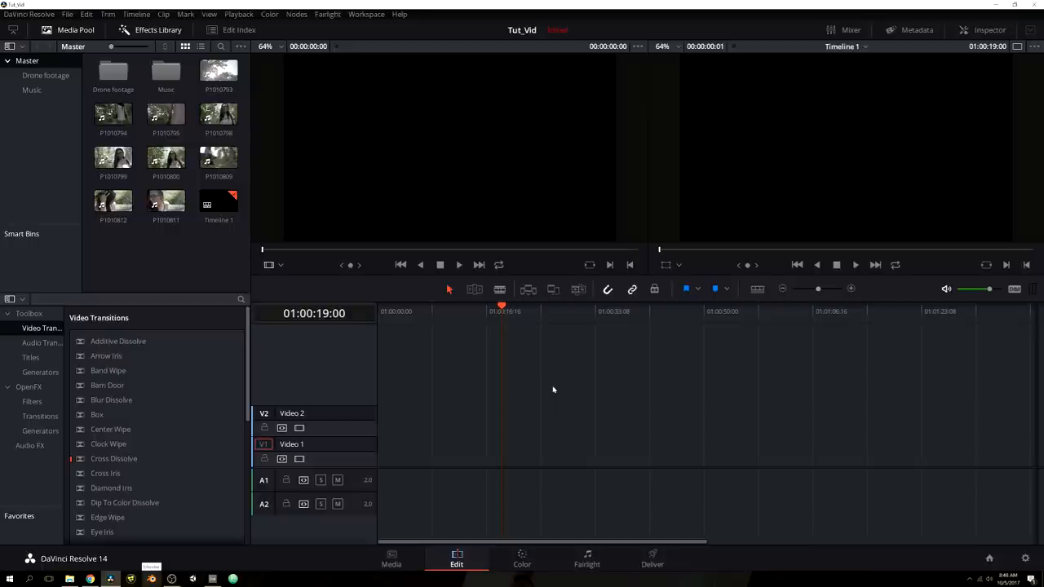
mouse_move(530, 376)
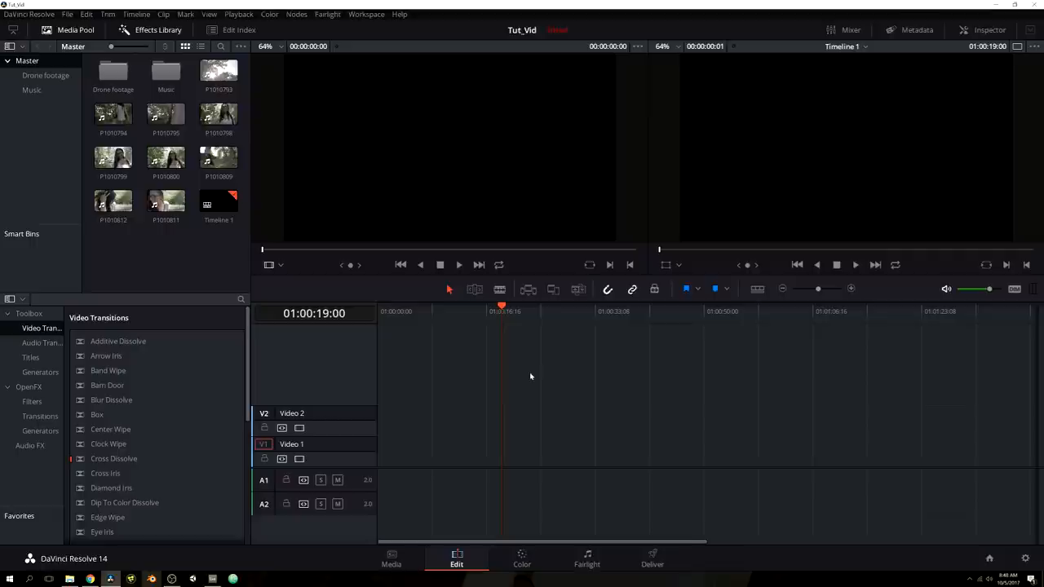
mouse_move(509, 378)
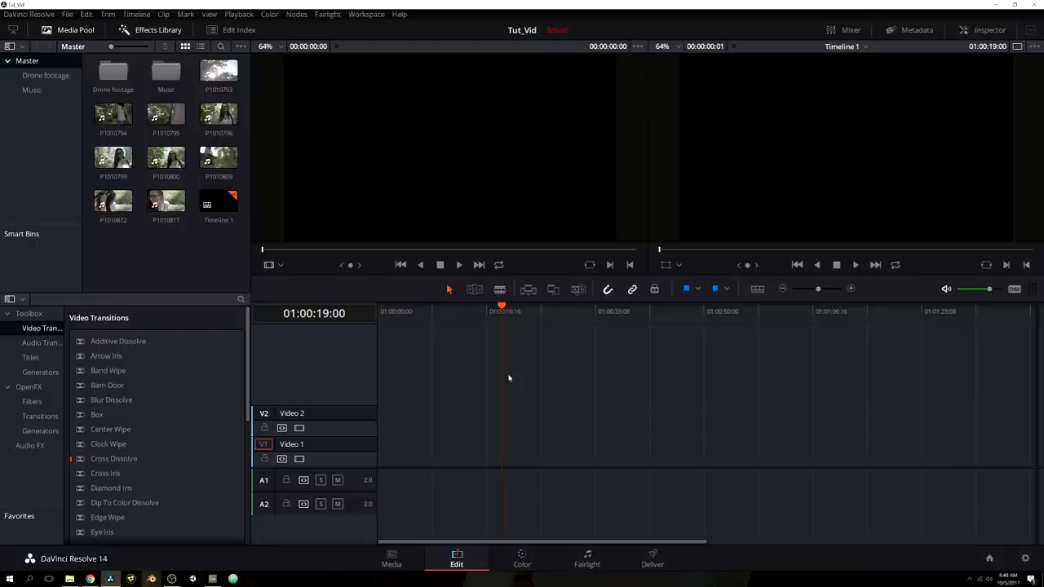
mouse_move(504, 394)
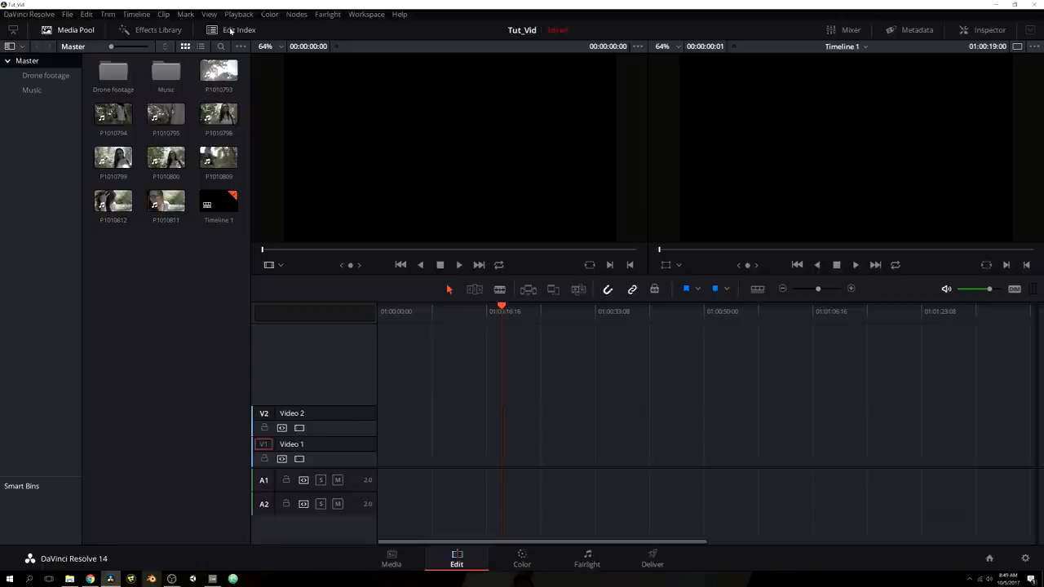
Show the Edit Index list, then the audio mixer panel
left_click(232, 31)
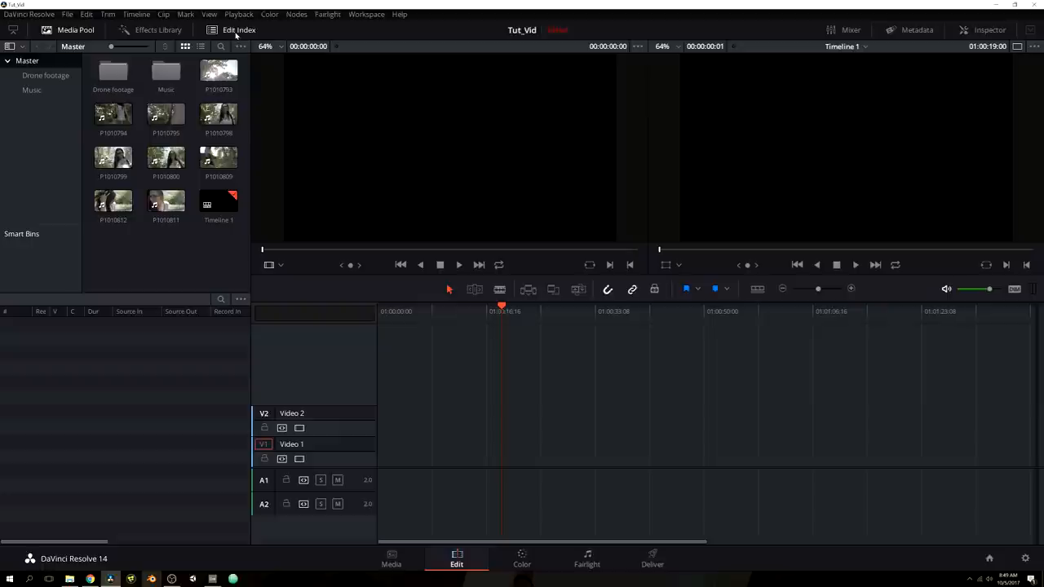
left_click(850, 30)
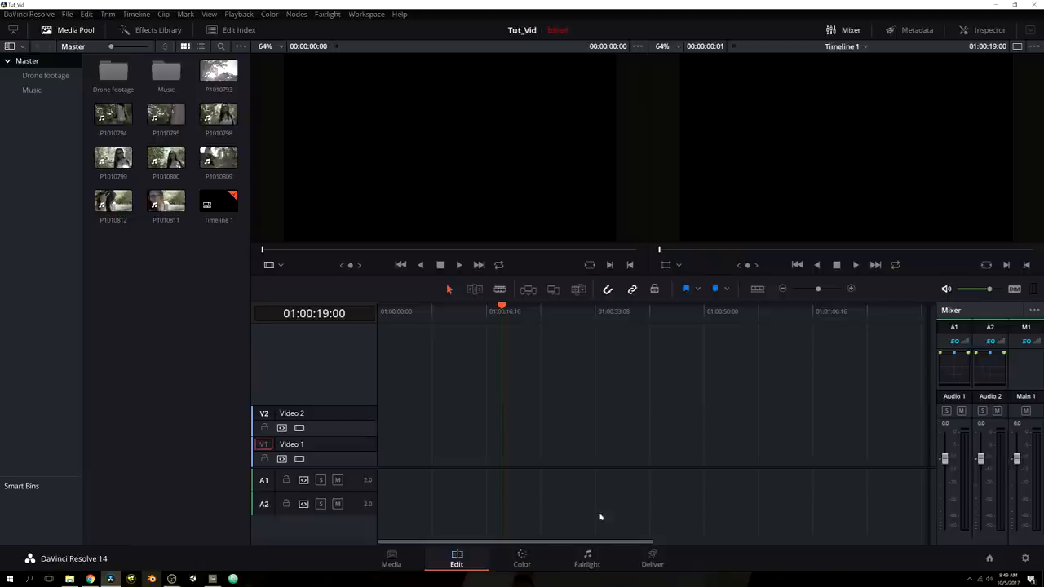
mouse_move(877, 391)
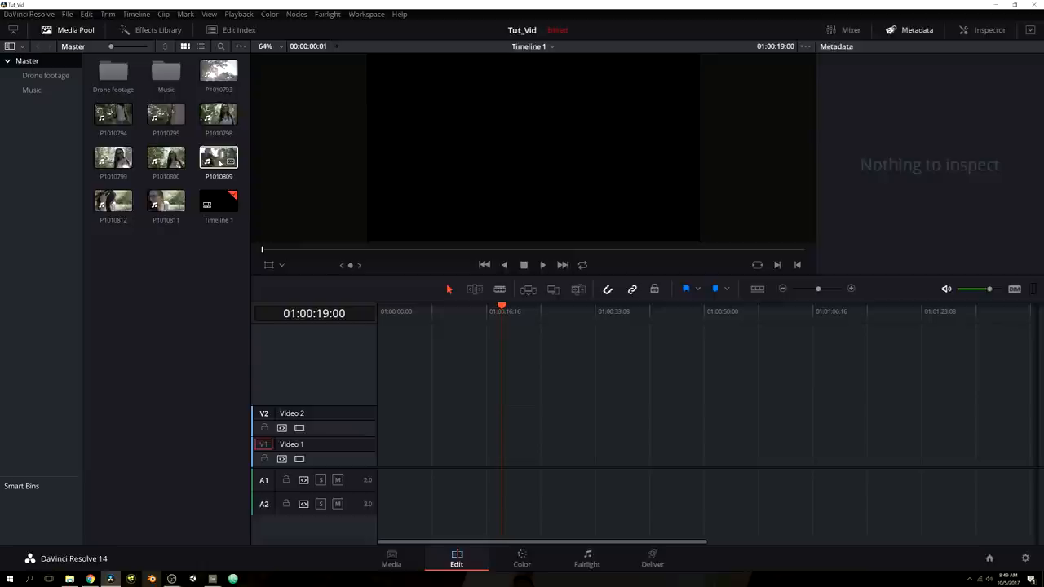
left_click(219, 159)
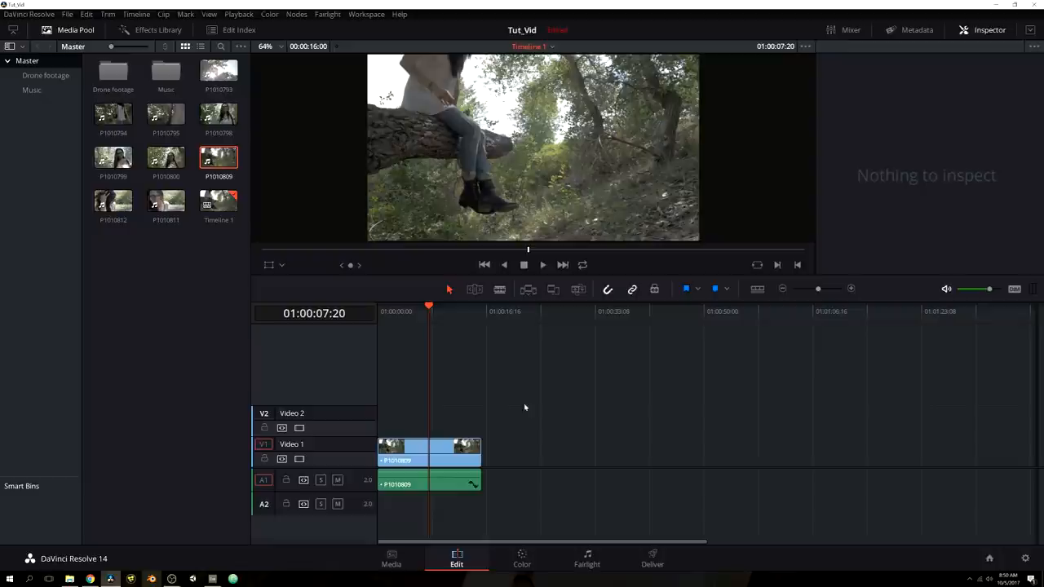
Select clip P1010809 on the timeline
left_click(428, 453)
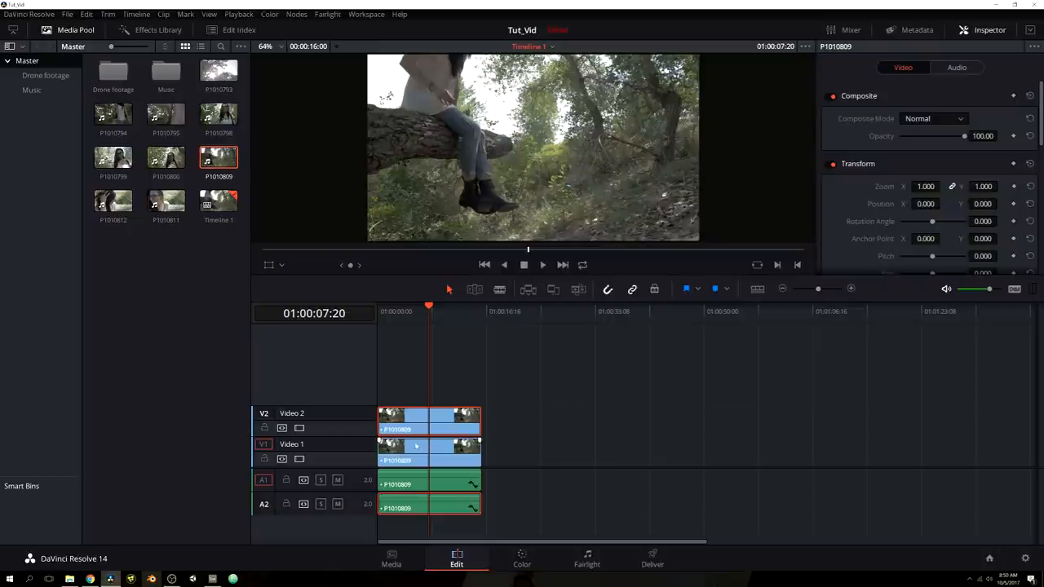
Set the top P1010809 copy's Composite Mode to Overlay and view its audio settings
left_click(934, 119)
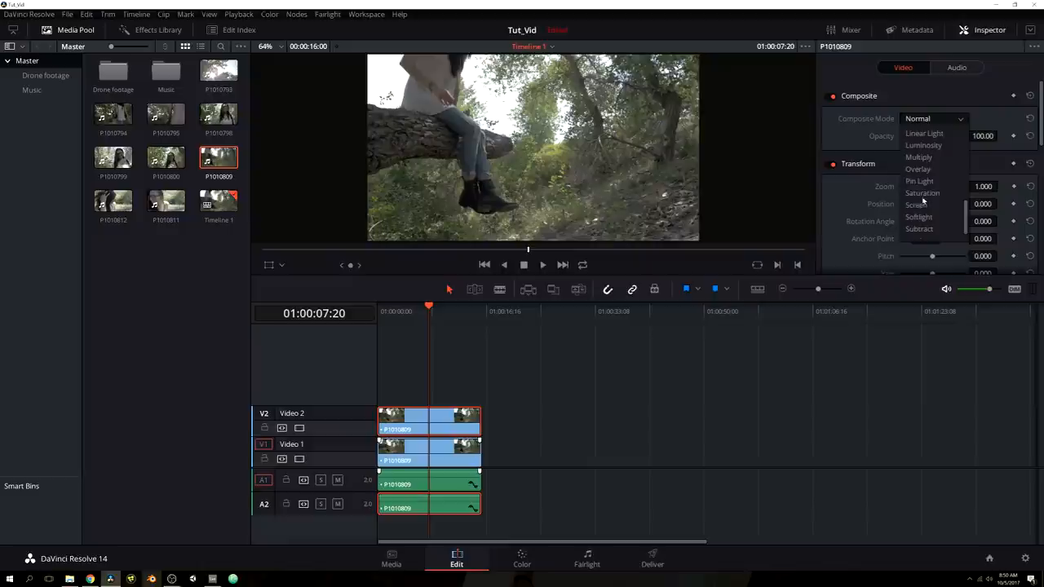
left_click(918, 169)
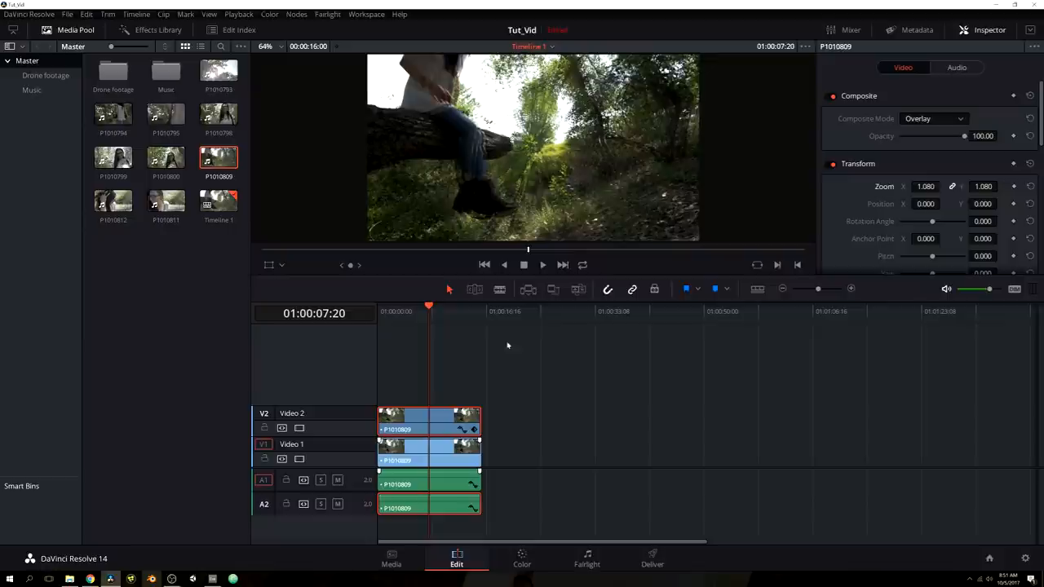
scroll("down", 3)
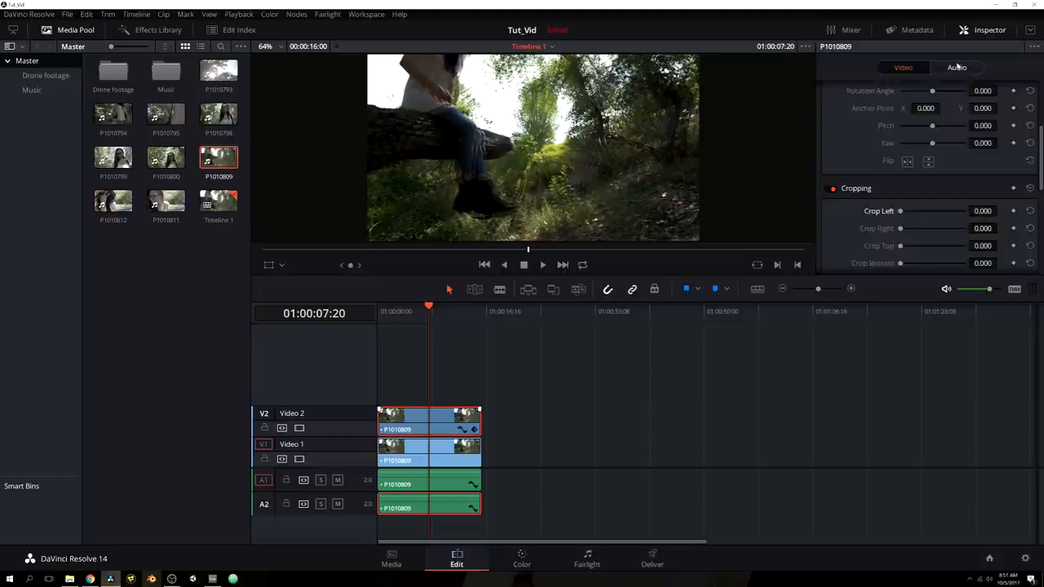
left_click(955, 67)
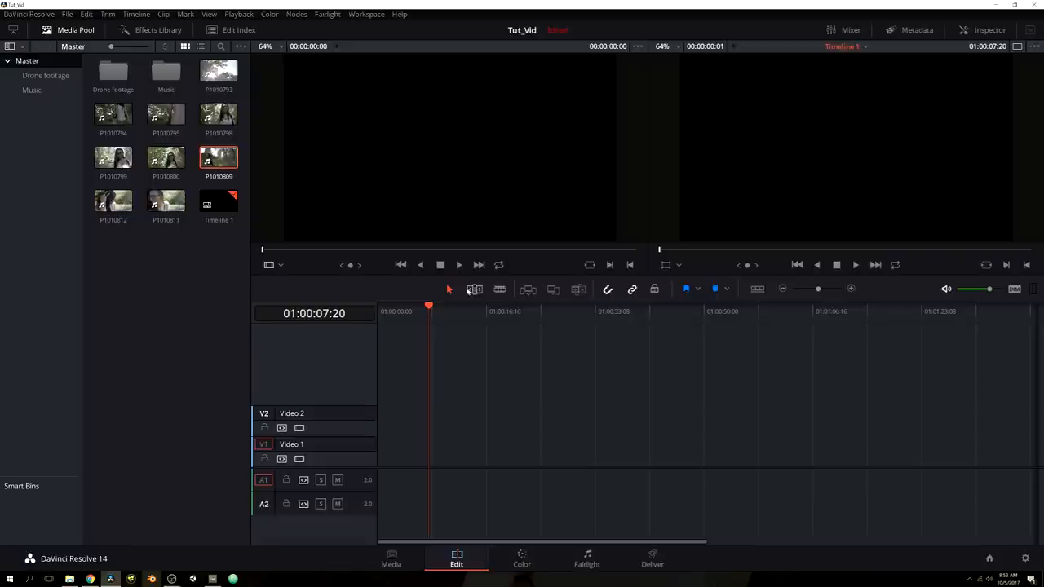
mouse_move(552, 289)
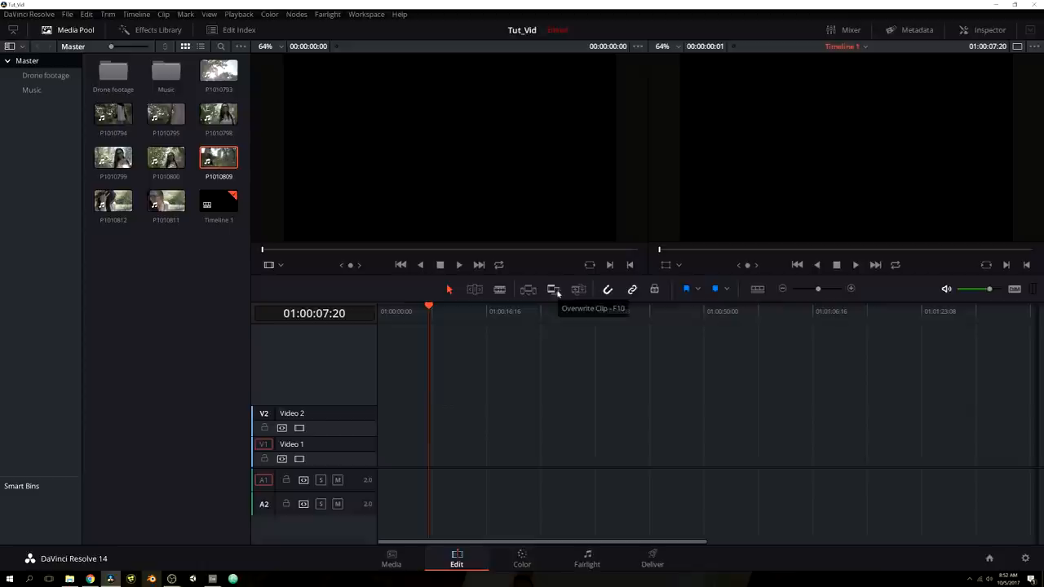
mouse_move(488, 341)
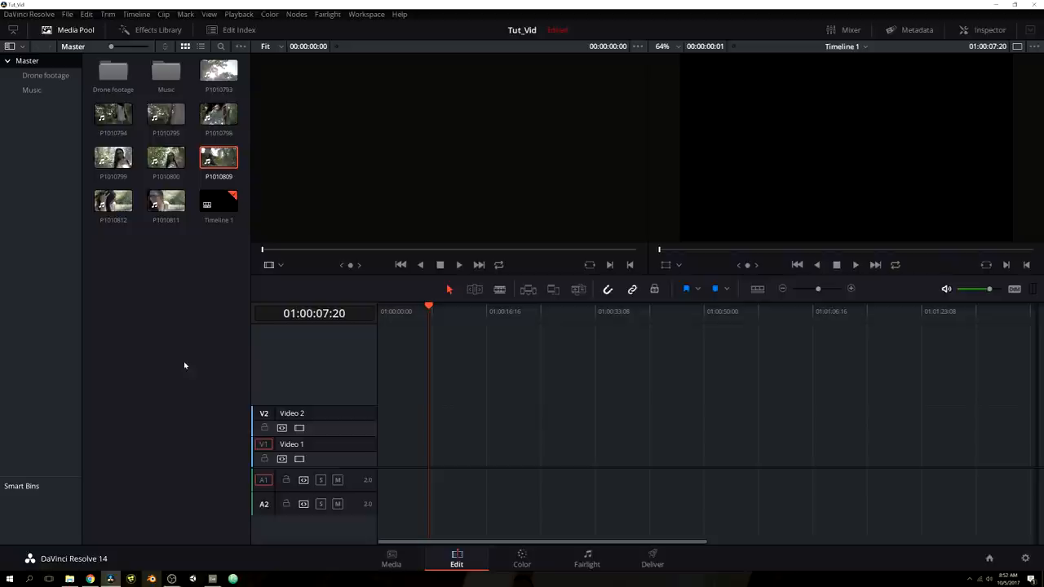
mouse_move(119, 295)
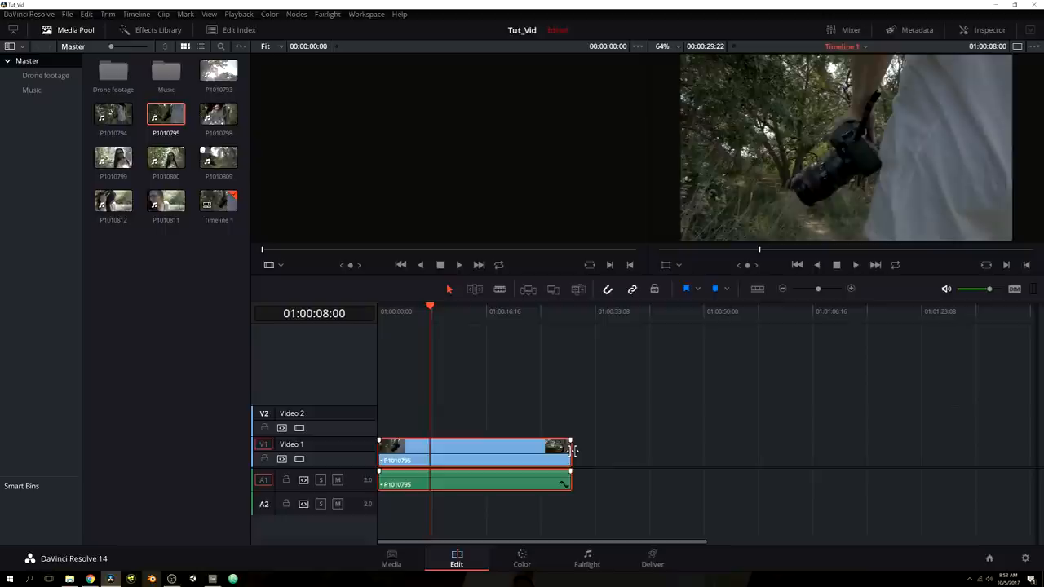
Drag P1010795's right edge earlier to trim it to about five seconds
left_click_drag(571, 449, 430, 450)
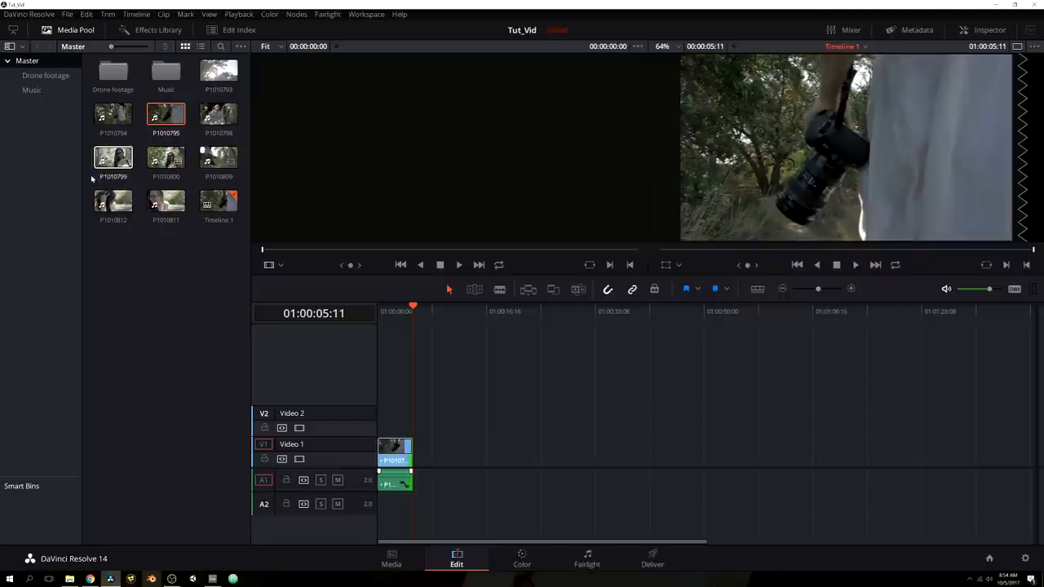
left_click(113, 114)
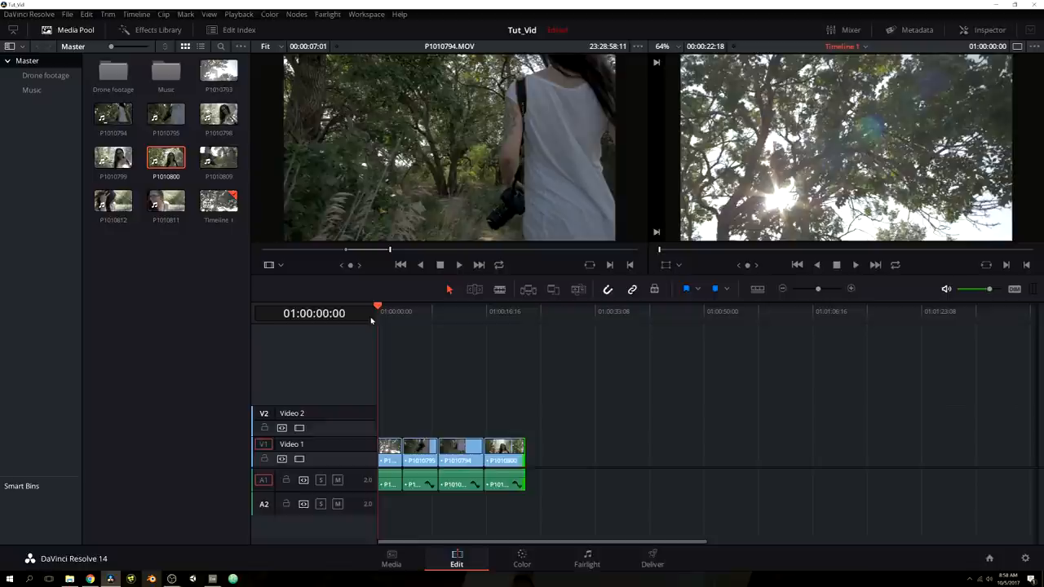
mouse_move(470, 191)
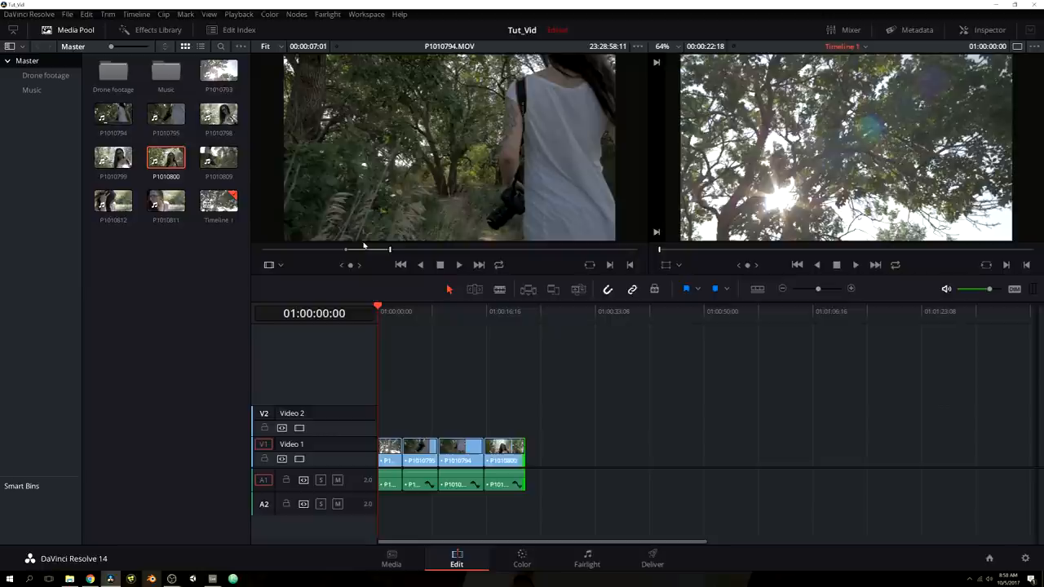
left_click(165, 114)
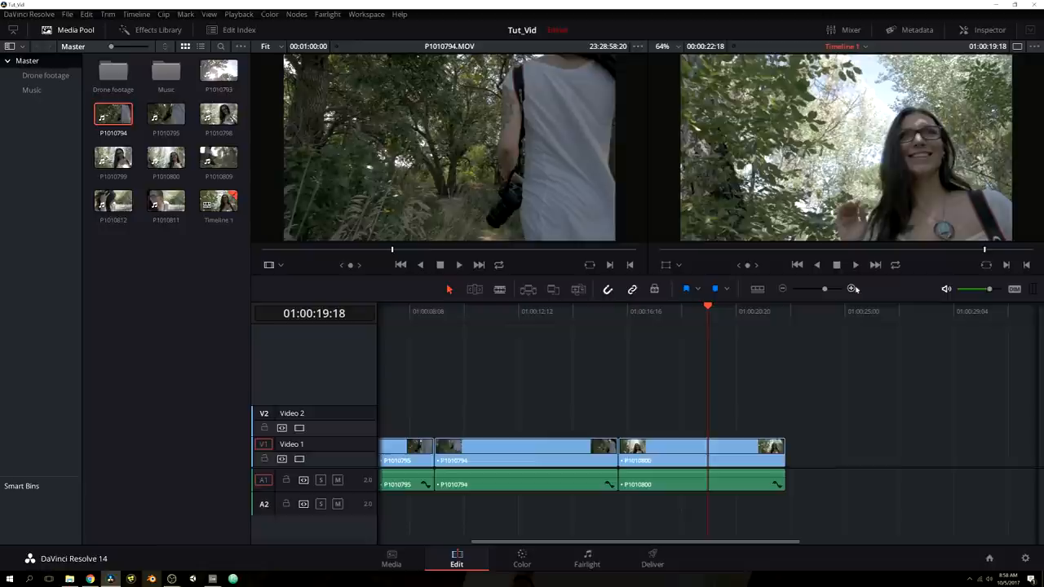
left_click(628, 310)
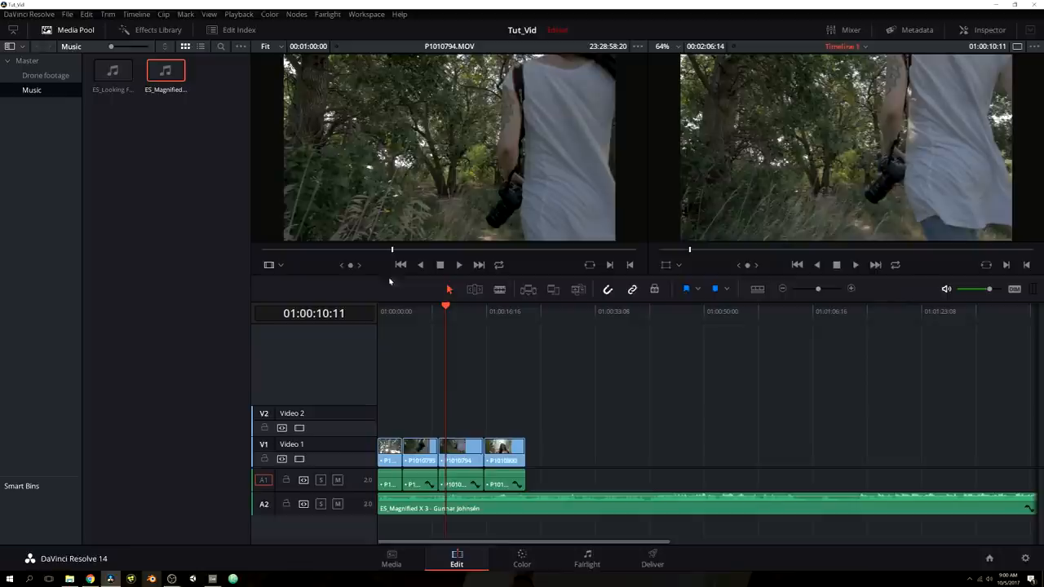
Return to the Master bin and select clip P1010812
left_click(27, 61)
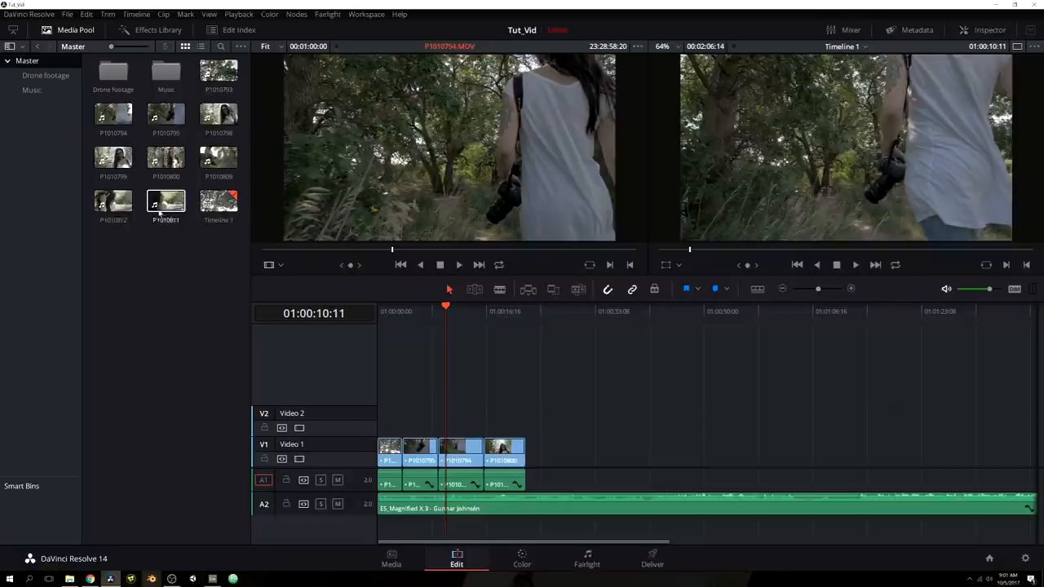
left_click(113, 202)
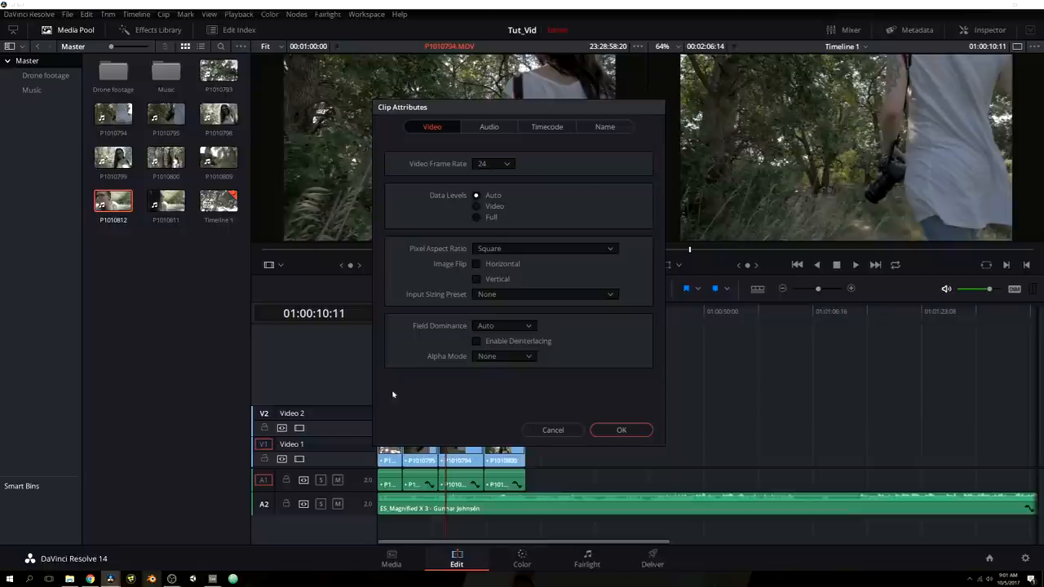
In Clip Attributes, change P1010812's Video Frame Rate from 24 to a higher rate
left_click(604, 126)
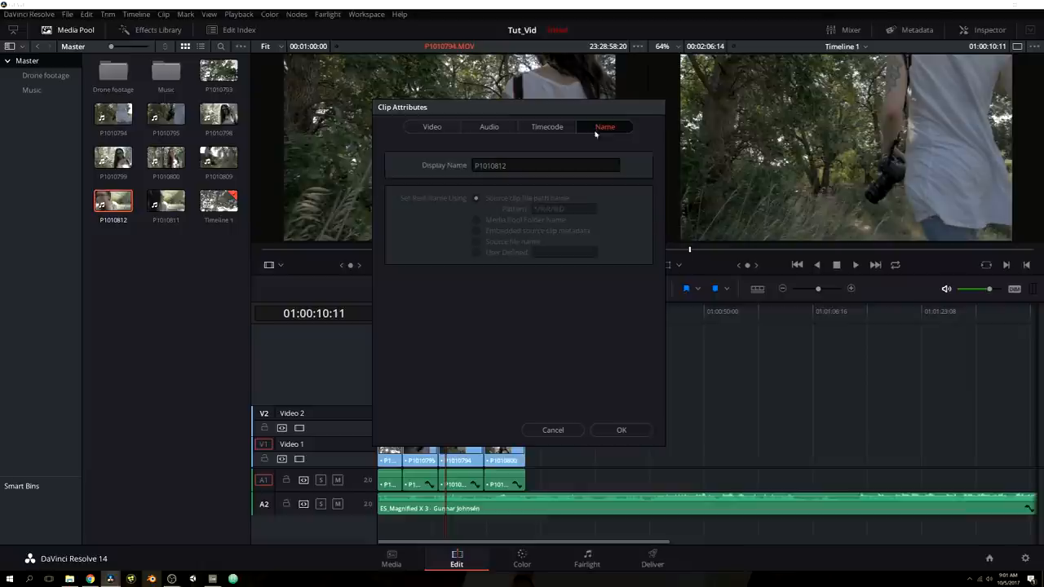
left_click(432, 127)
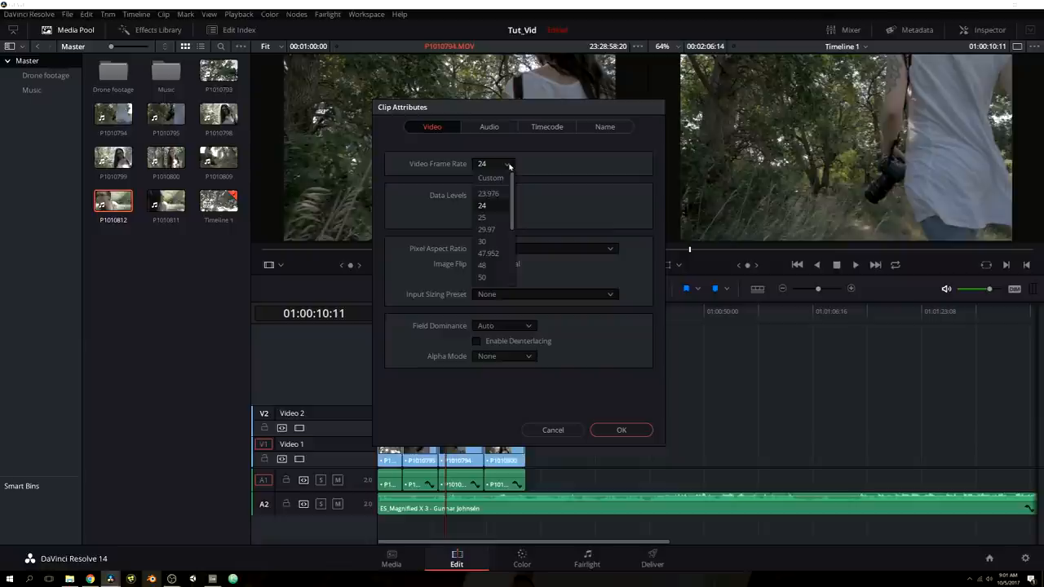
scroll("down", 3)
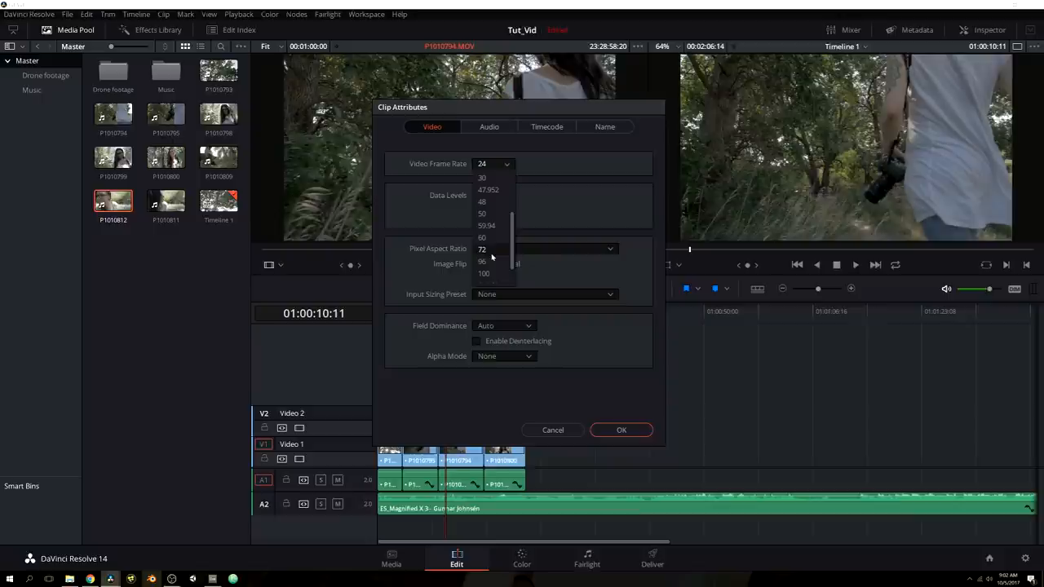
left_click(482, 261)
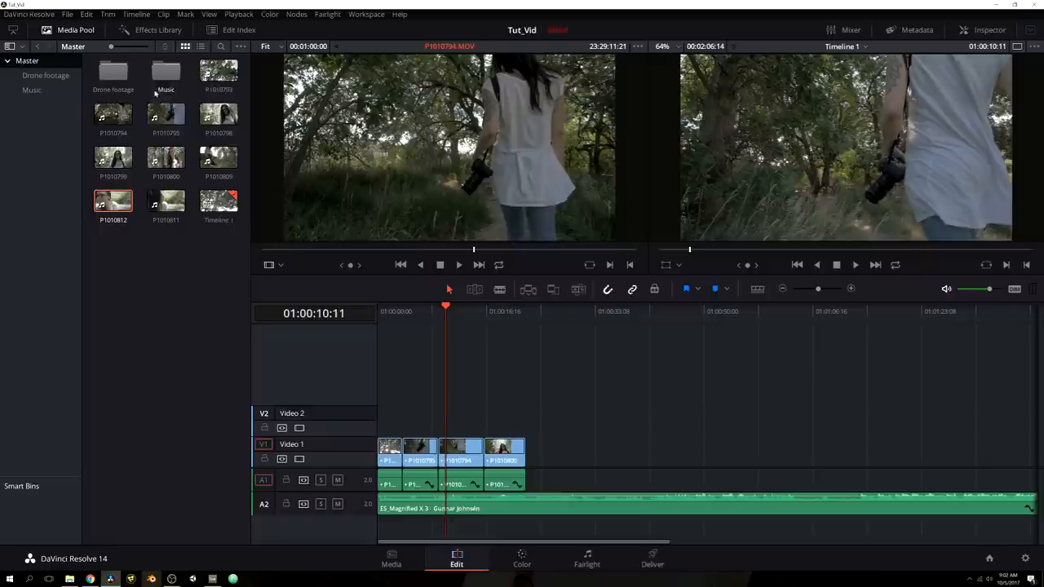
Apply a 96 Video Frame Rate to P1010812 and P1010811 through Clip Attributes
right_click(112, 201)
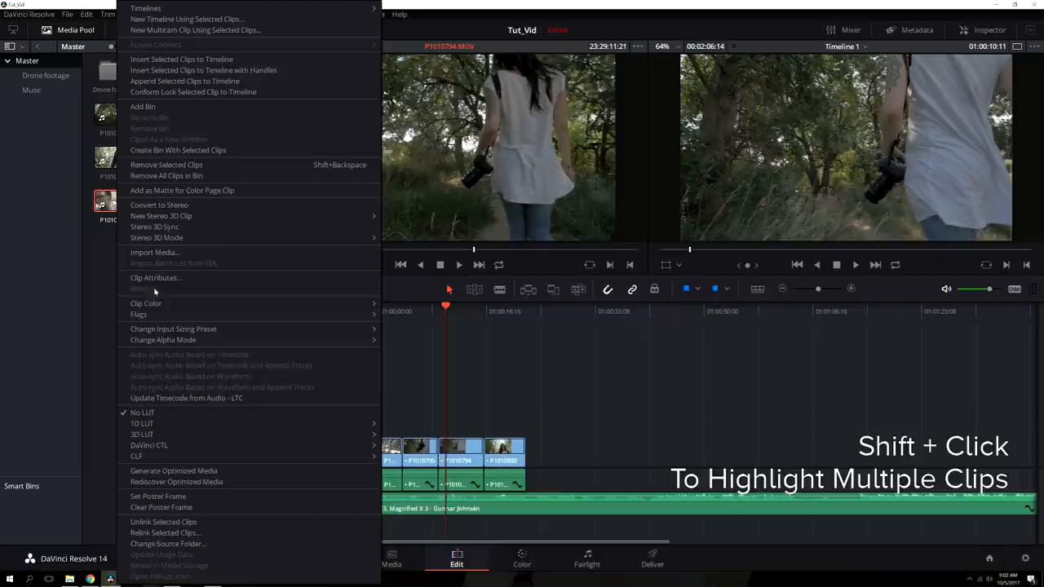
left_click(156, 277)
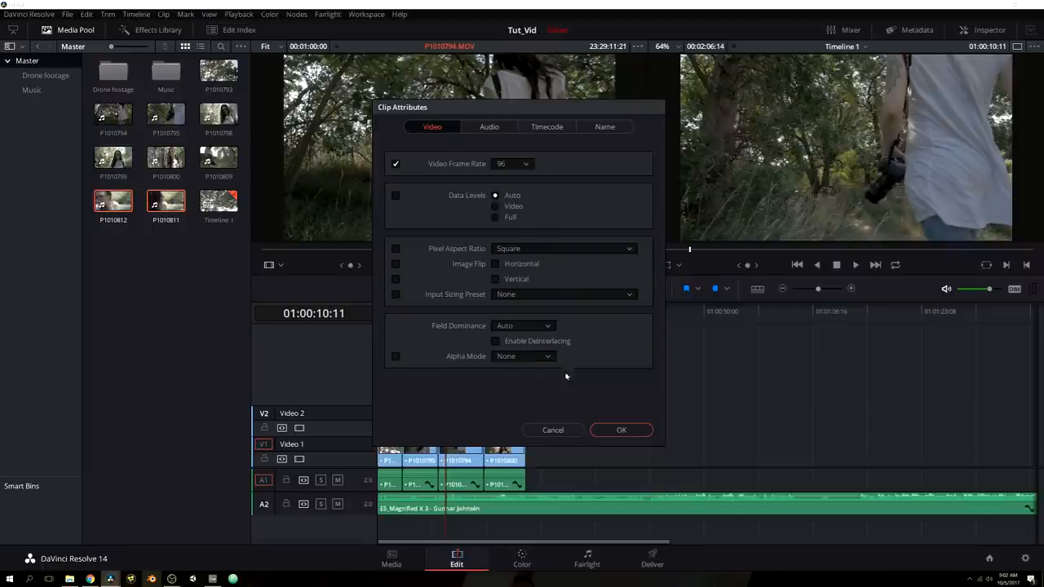
left_click(620, 430)
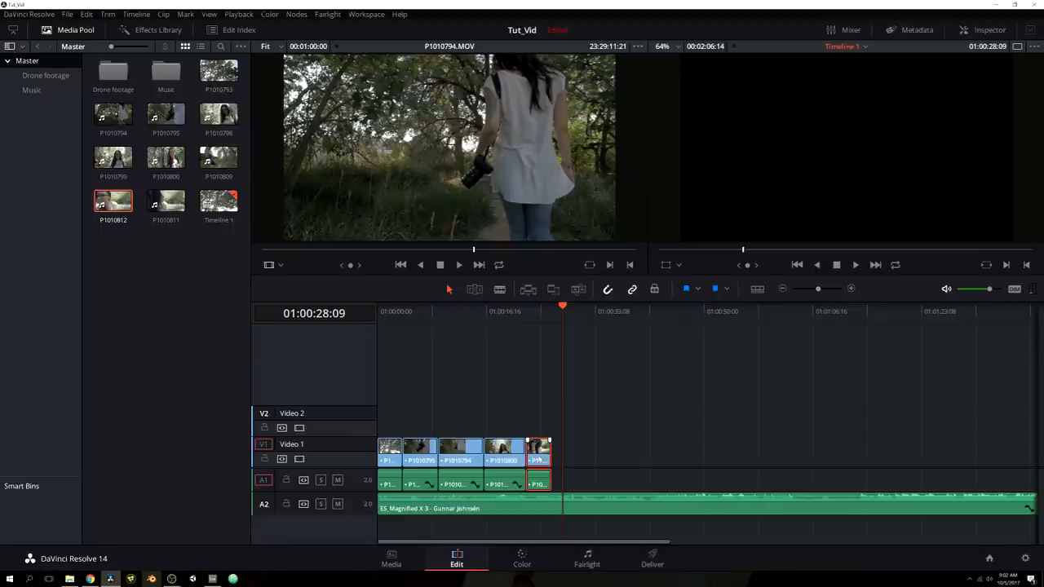
Open the context menu for the final timeline clip P1010812
right_click(538, 448)
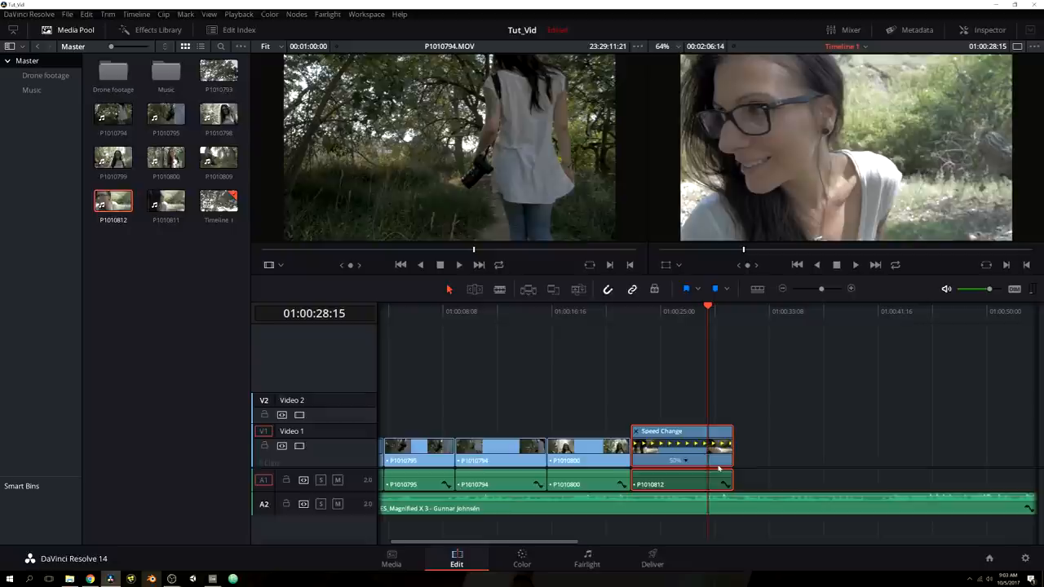
Toggle a toolbar panel and show the Trim menu's commands
left_click(843, 31)
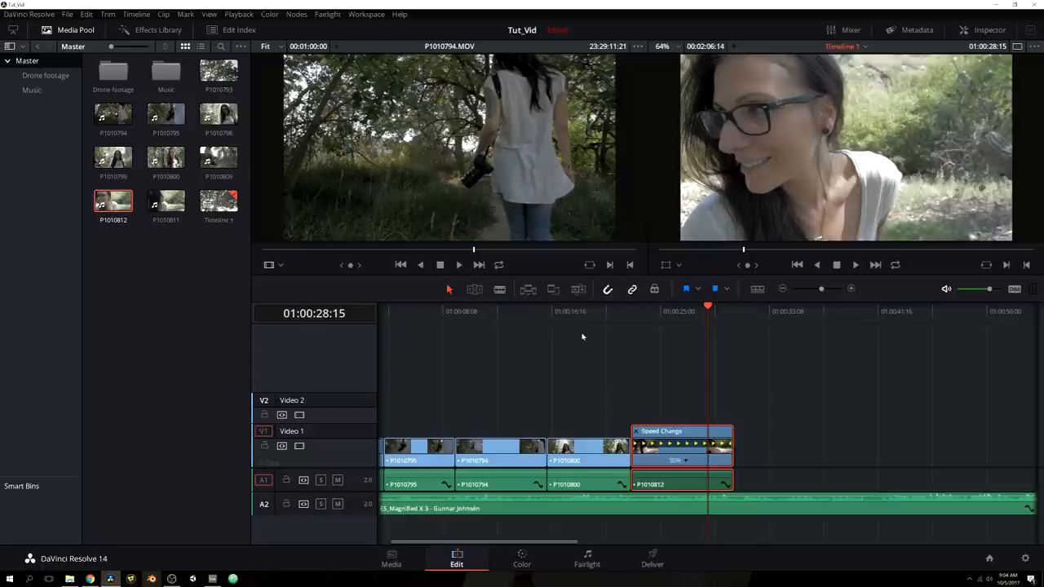
left_click(107, 14)
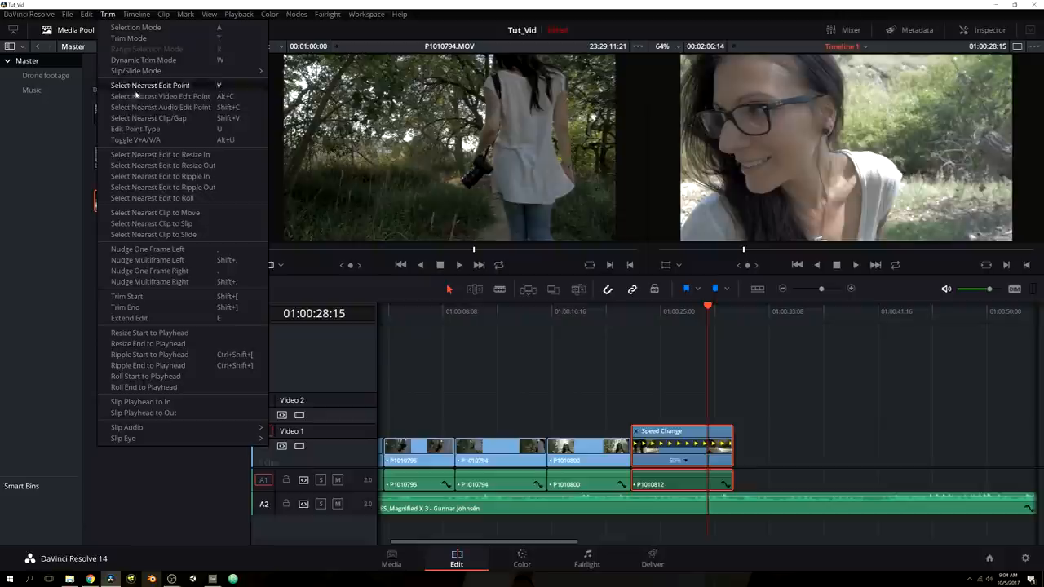
mouse_move(147, 259)
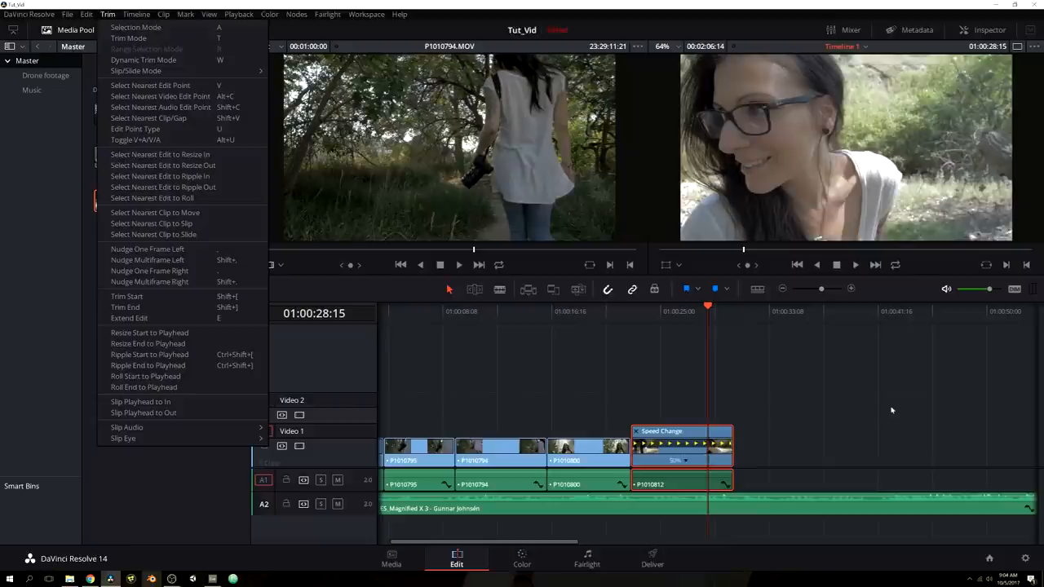
mouse_move(149, 270)
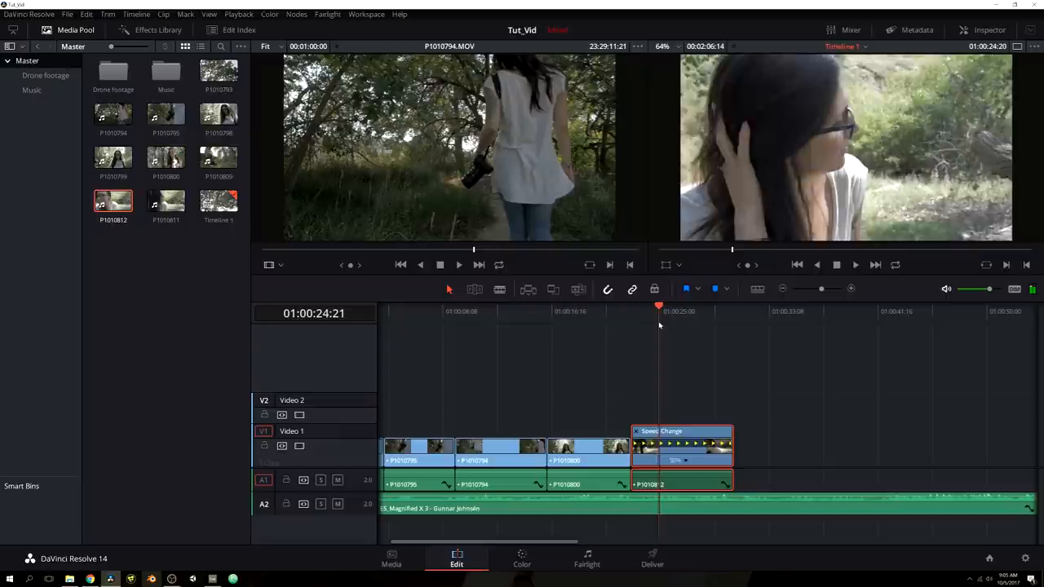
Ripple-trim P1010812's start to the playhead, closing it up behind P1010800
key("ctrl+shift+[")
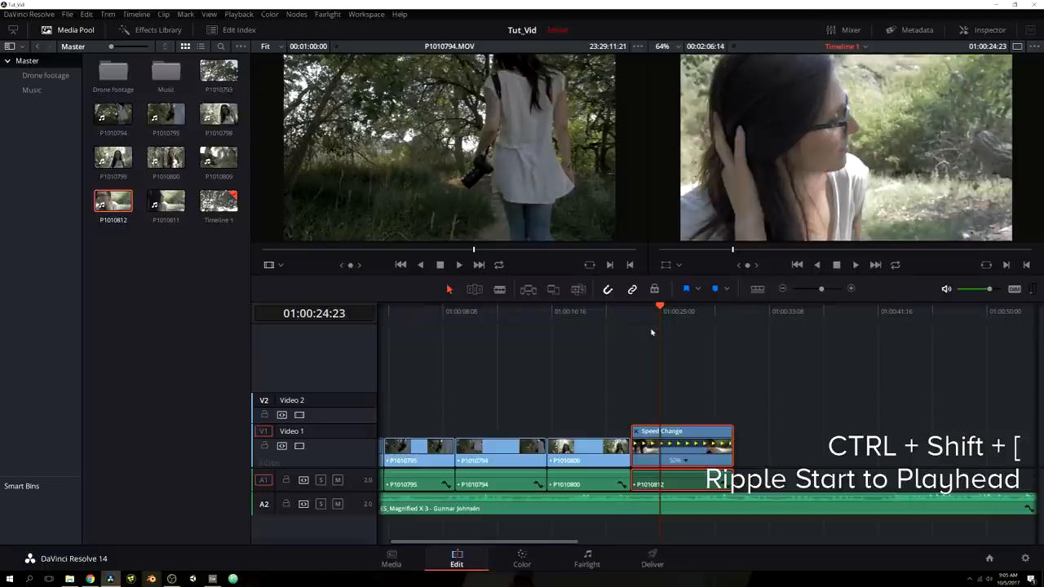
key("ctrl+shift+[")
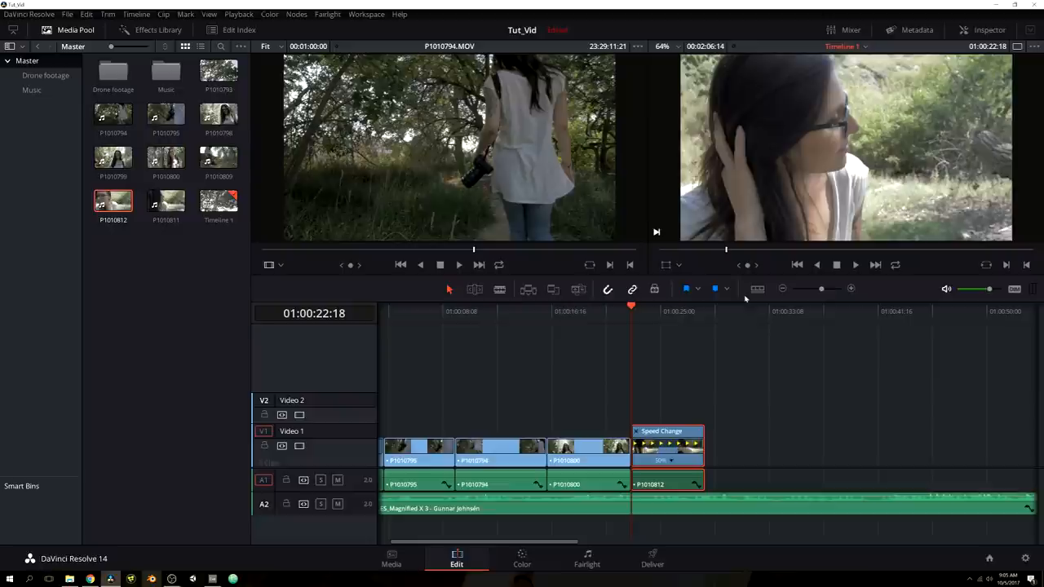
left_click(136, 14)
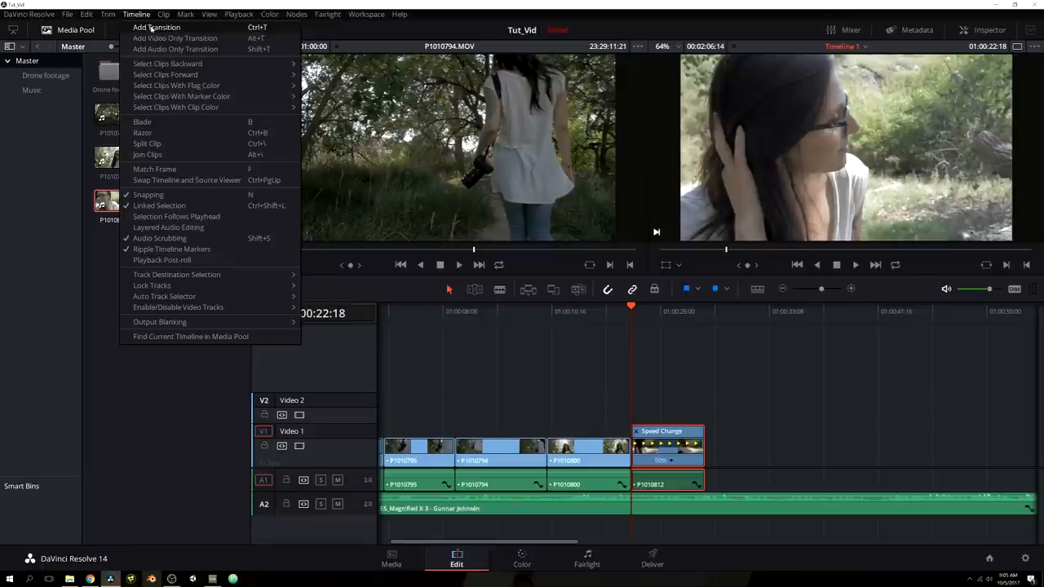
left_click(238, 14)
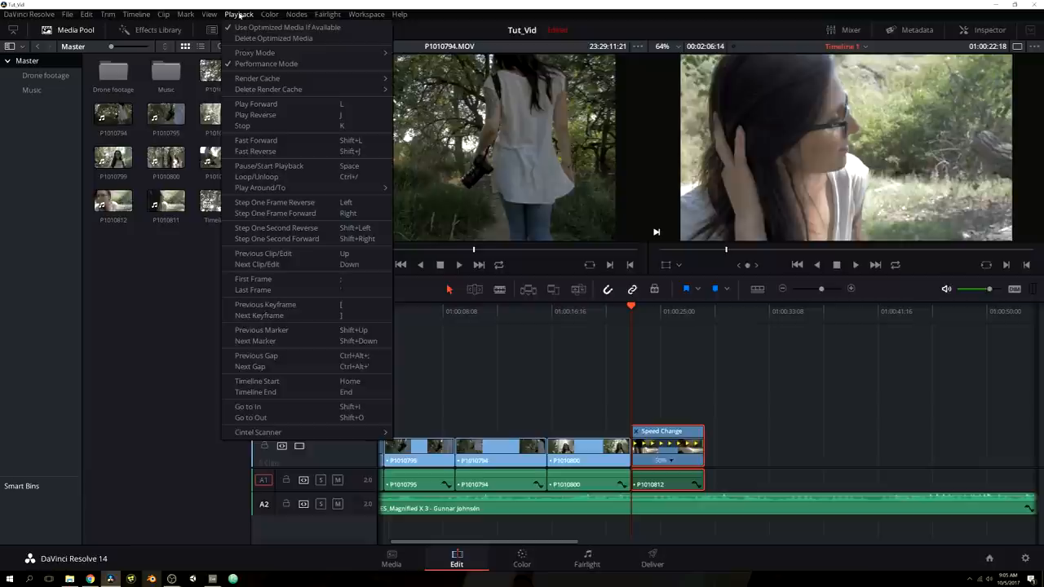
mouse_move(255, 103)
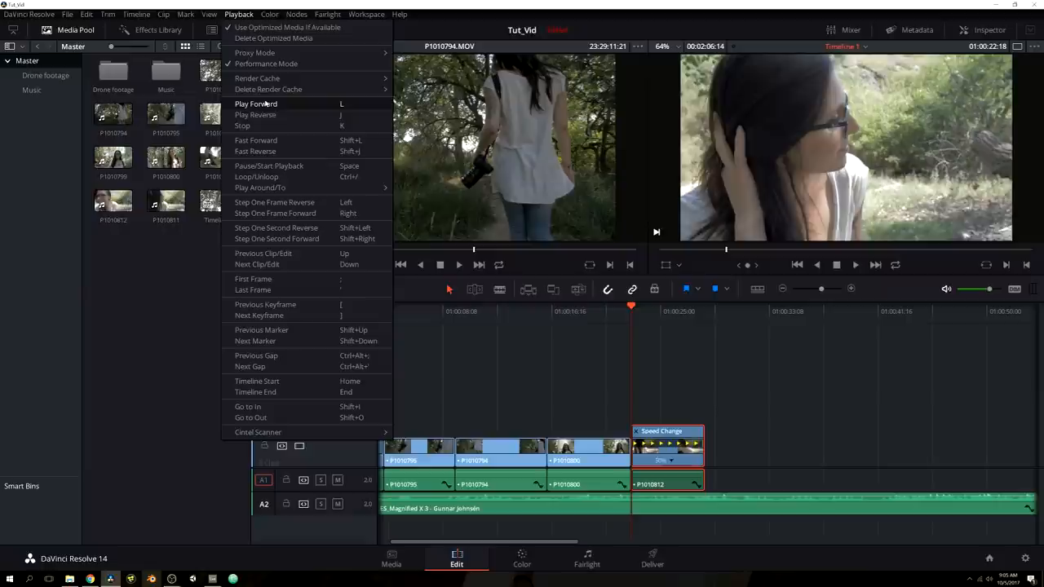